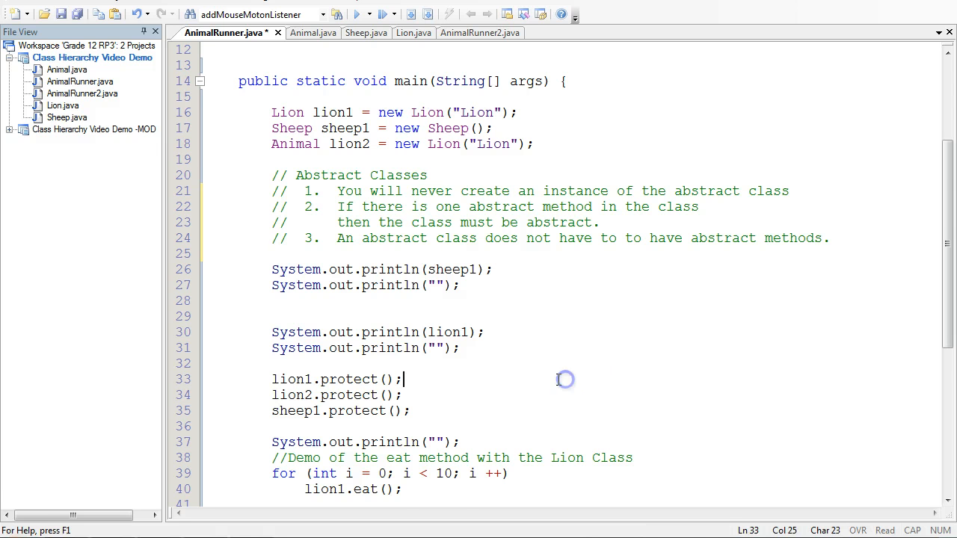
Review the Sheep and Lion eating demos in AnimalRunner and Lion's eat(true) call
scroll(down, 3)
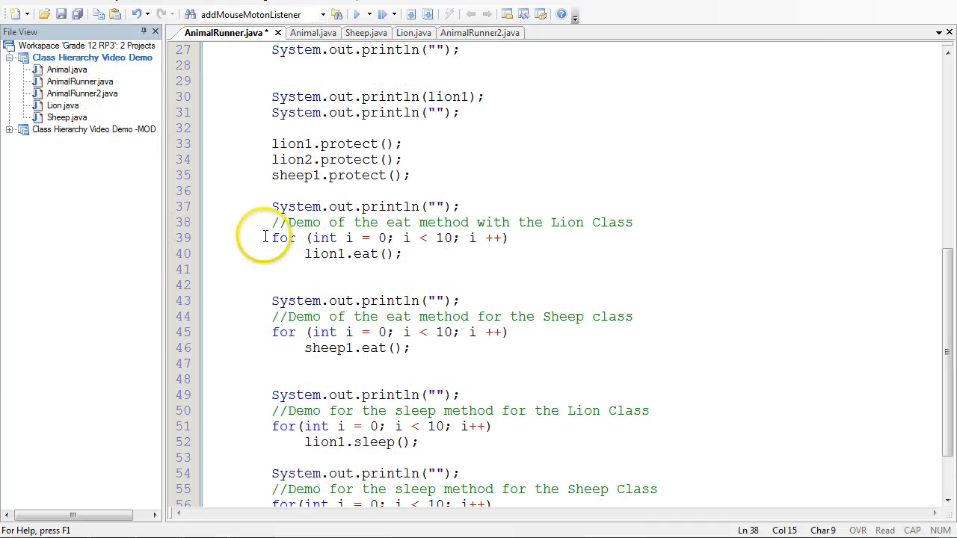
scroll(down, 3)
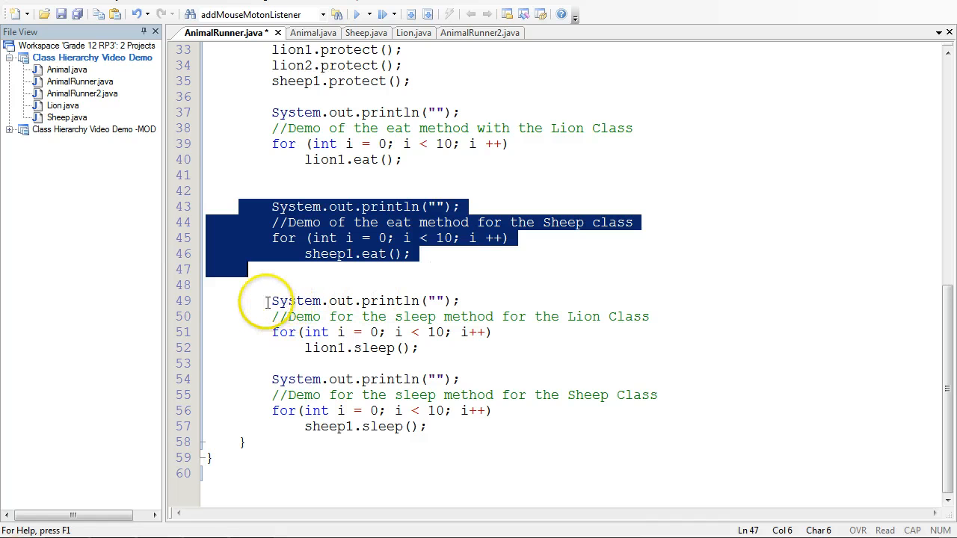
drag(272, 301, 508, 347)
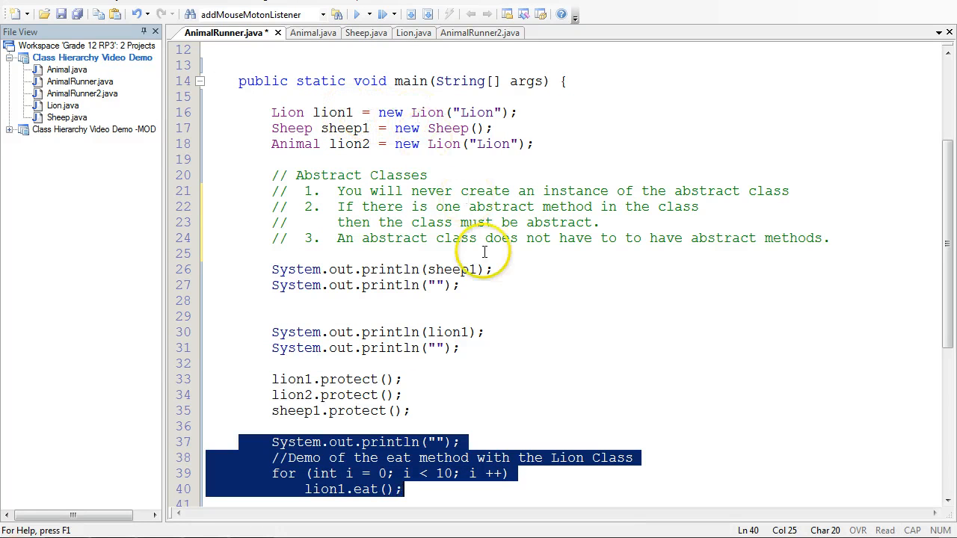
scroll(down, 3)
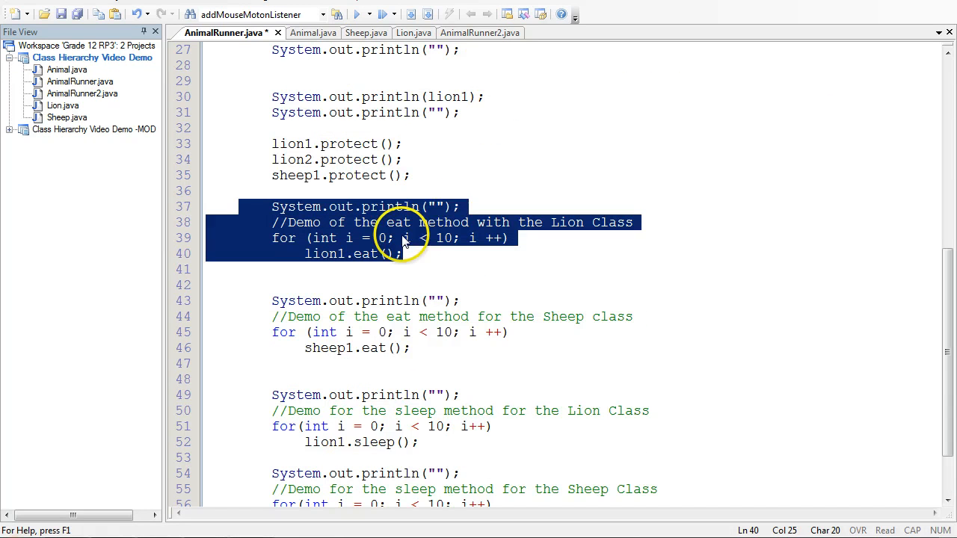
click(379, 254)
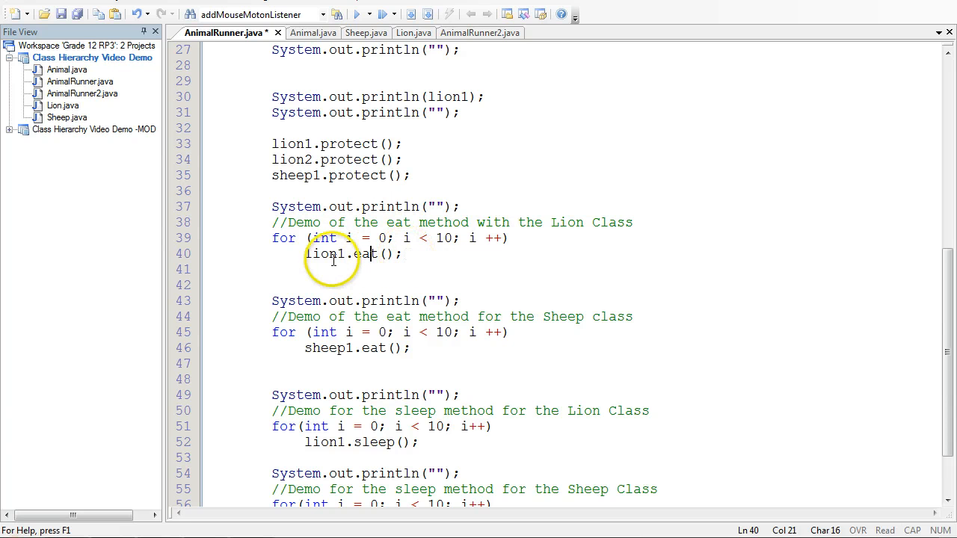
mouse_move(329, 254)
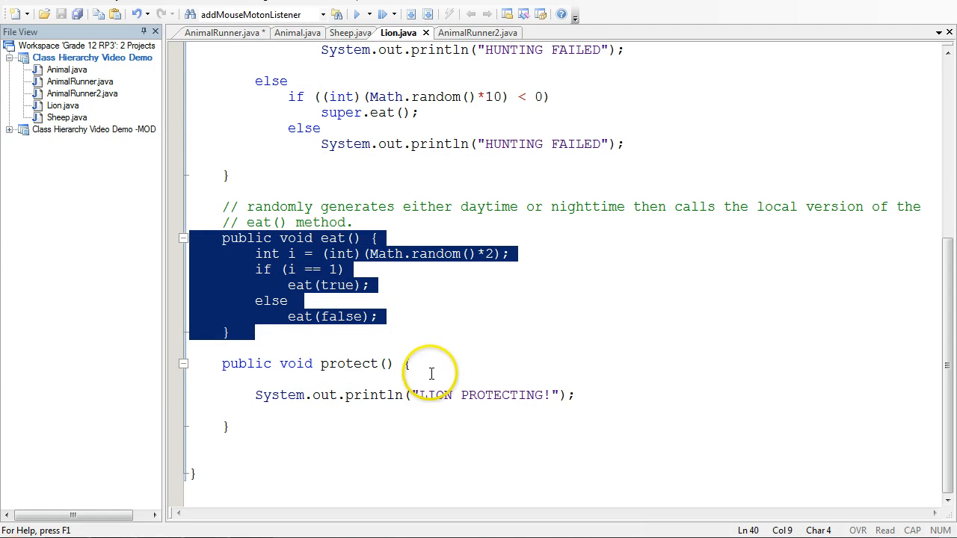
click(263, 254)
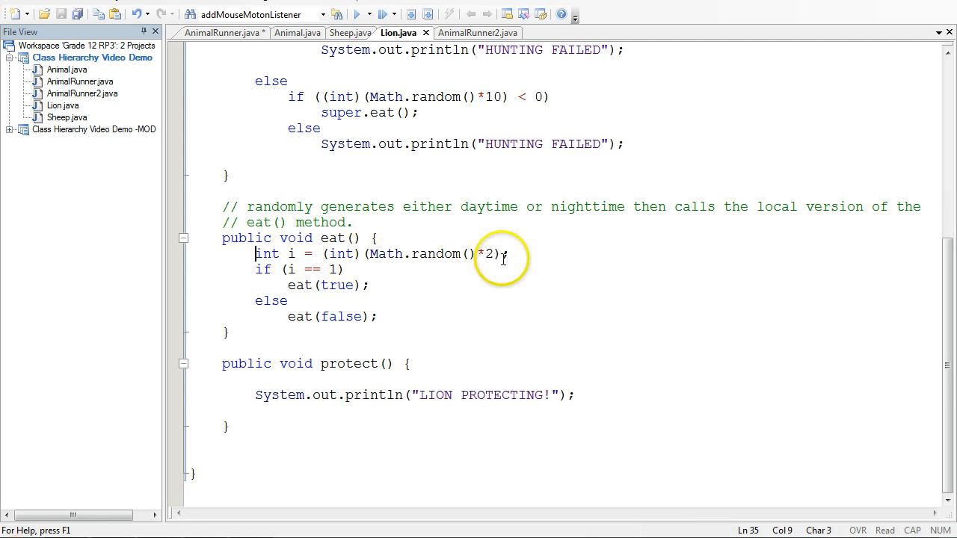
mouse_move(299, 286)
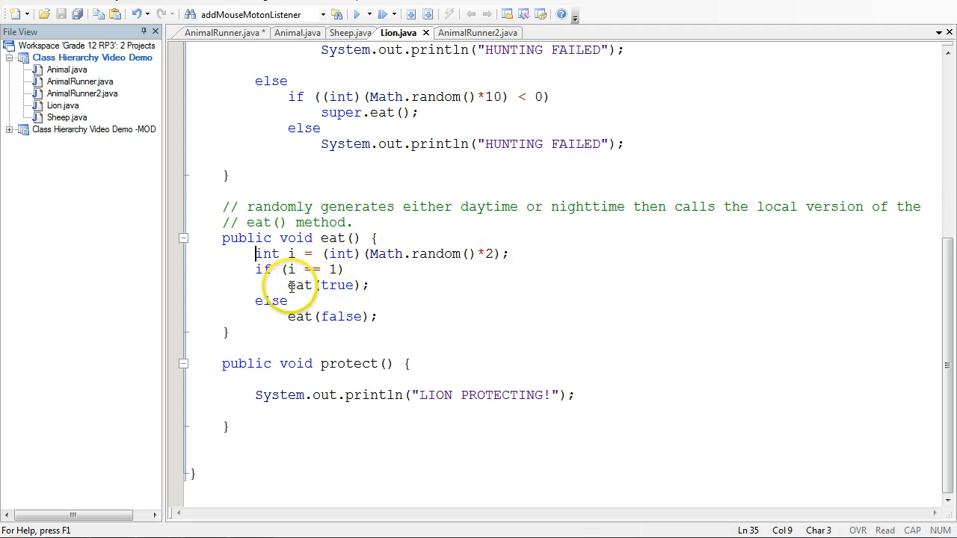
double_click(299, 286)
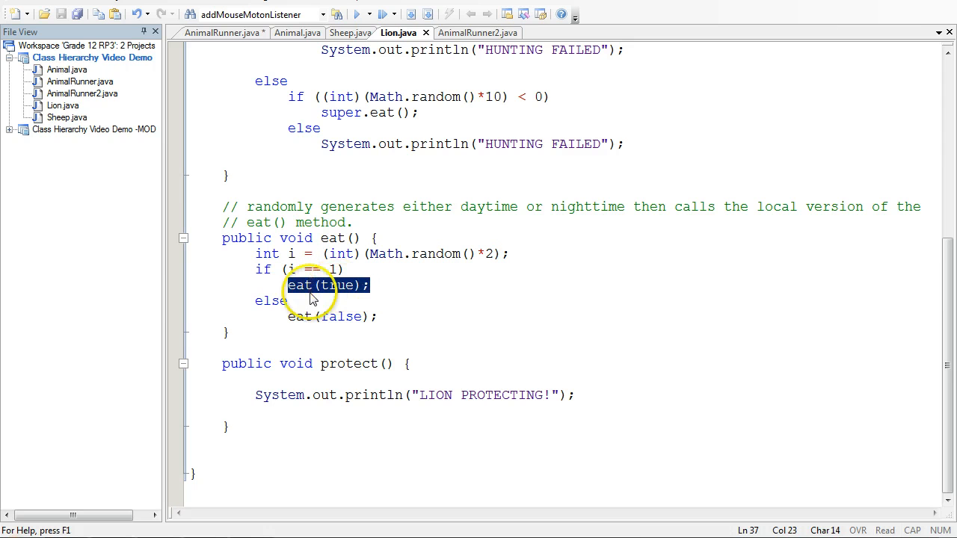
mouse_move(275, 317)
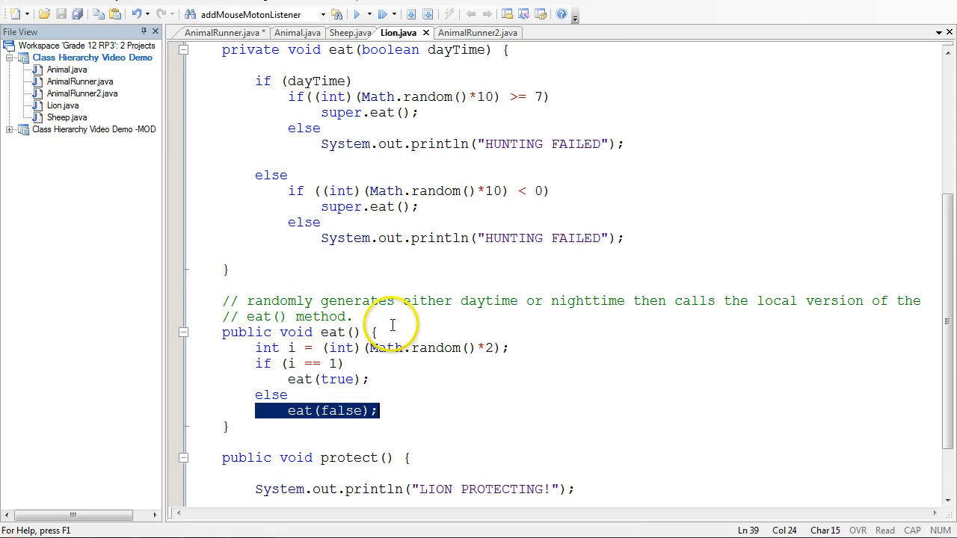
mouse_move(368, 380)
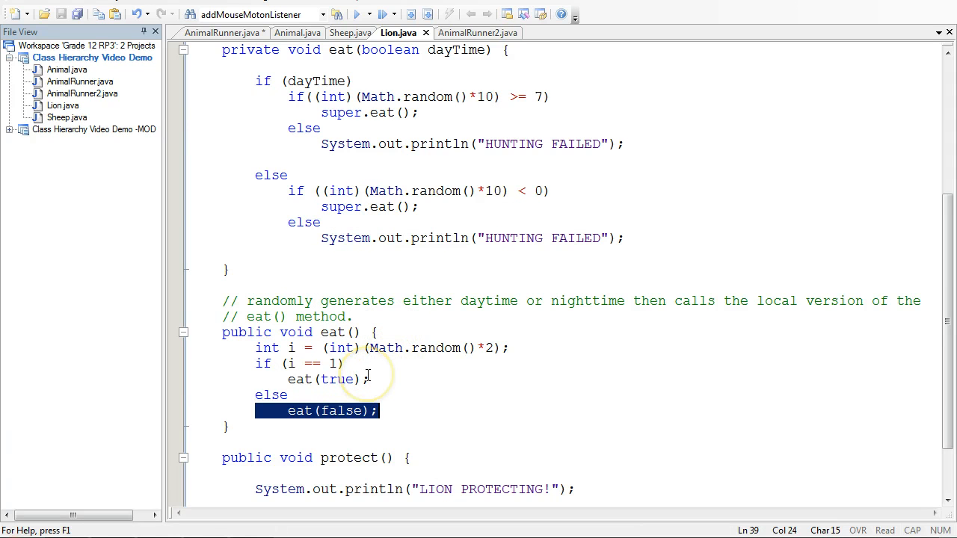
mouse_move(275, 395)
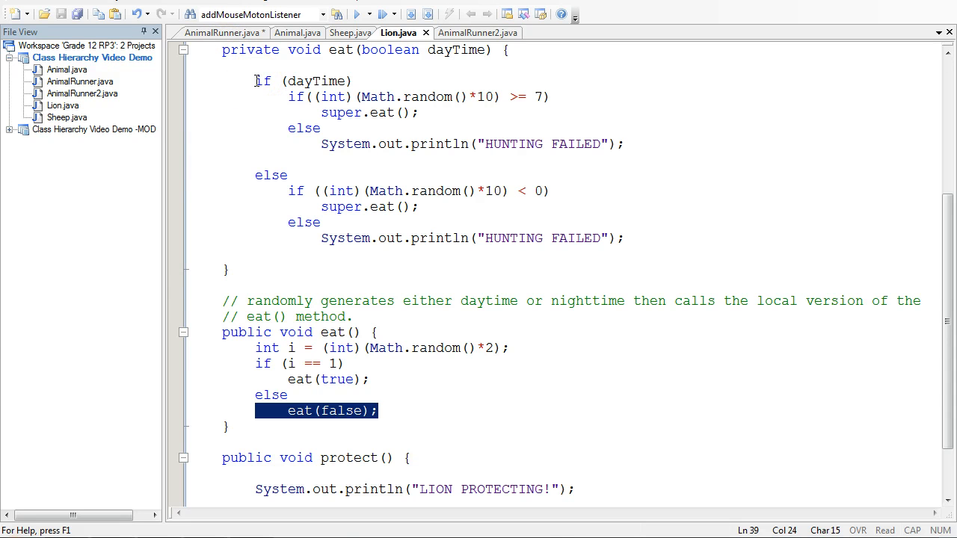
mouse_move(275, 102)
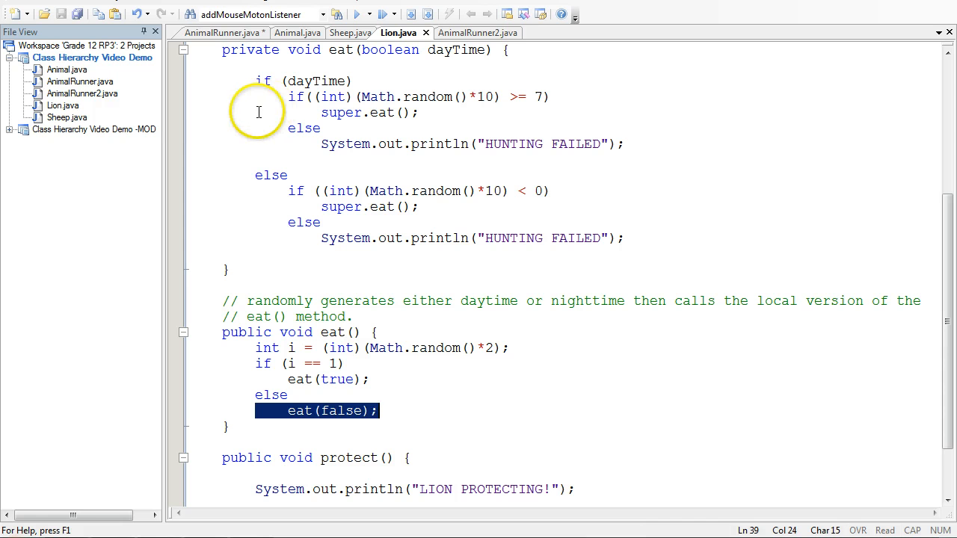
Add the comment '// Lions are less likely to catch food during the day' above Lion's daytime check
click(275, 49)
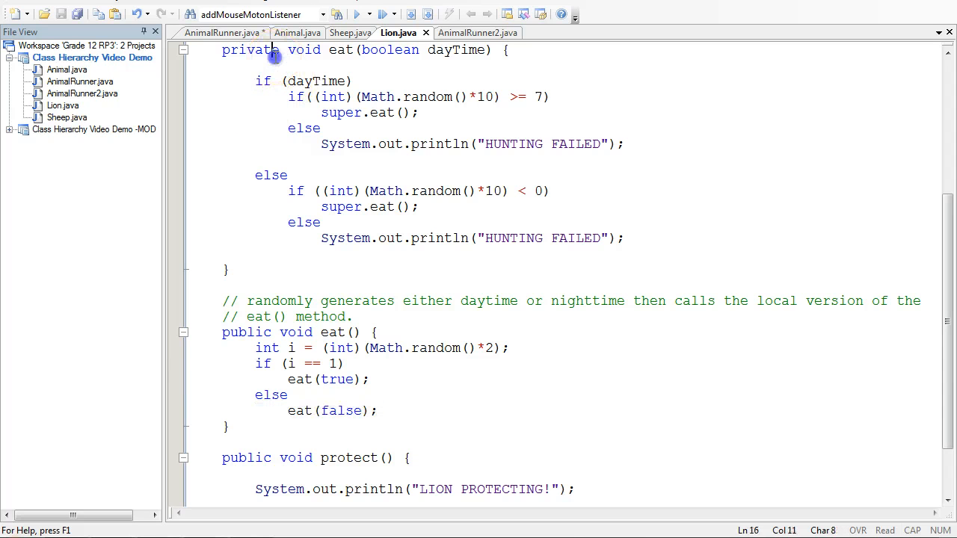
text(// Li)
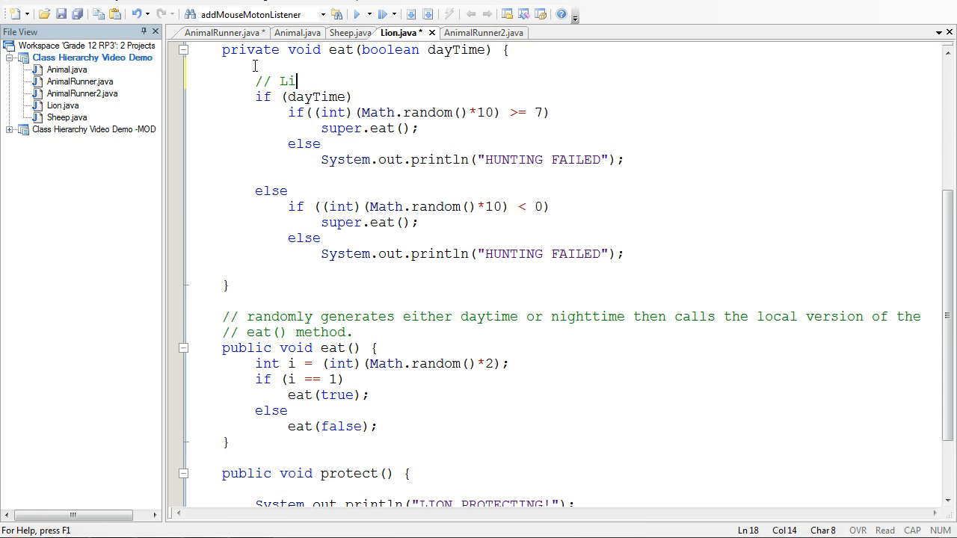
text(ons are less likely)
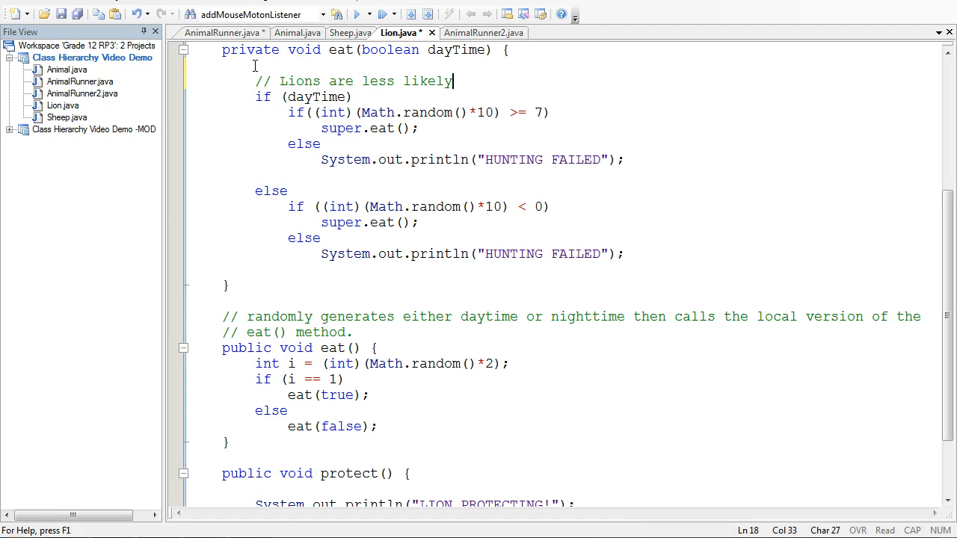
text(to catch food)
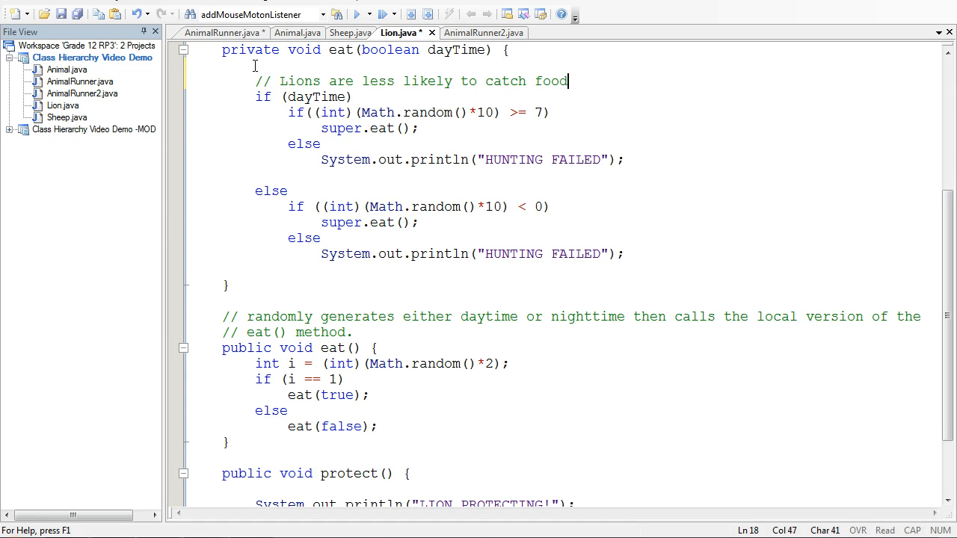
text(during the day)
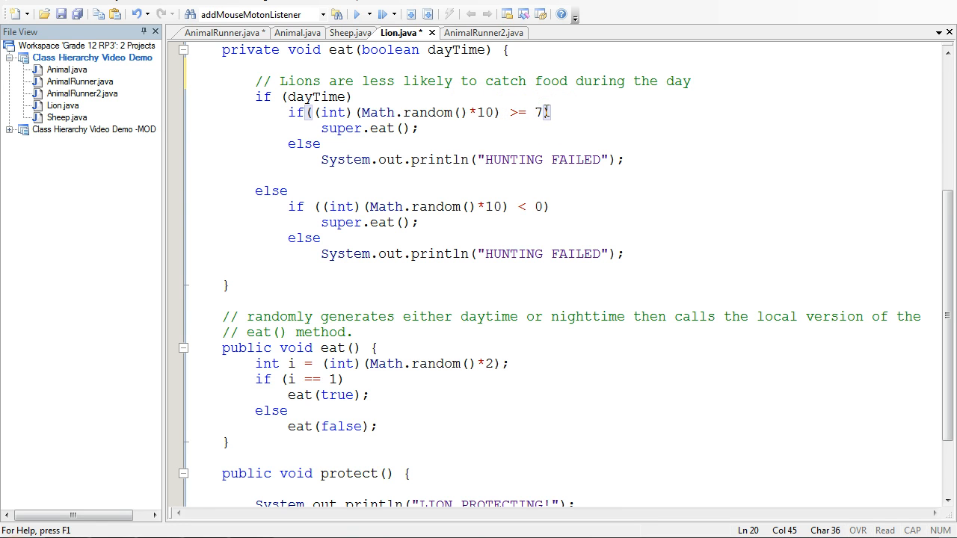
mouse_move(544, 112)
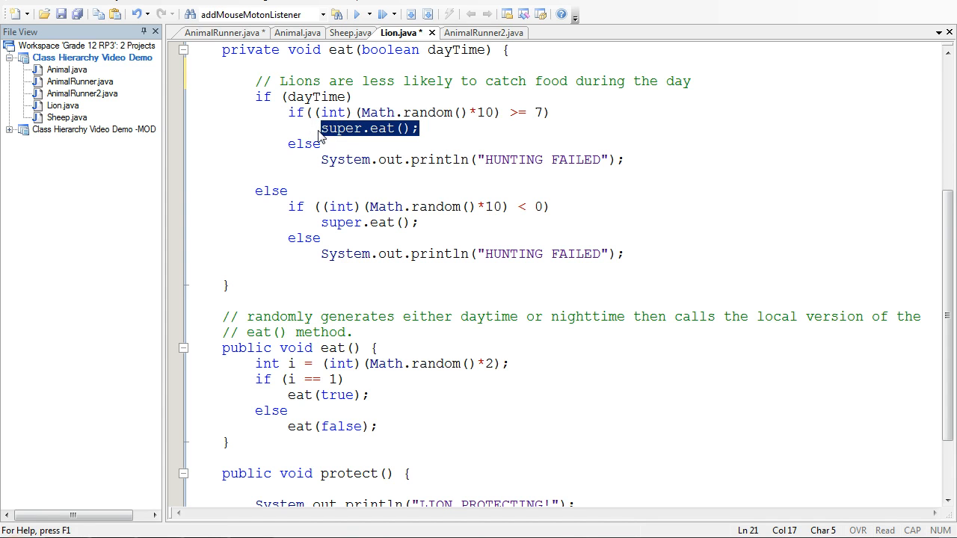
mouse_move(299, 121)
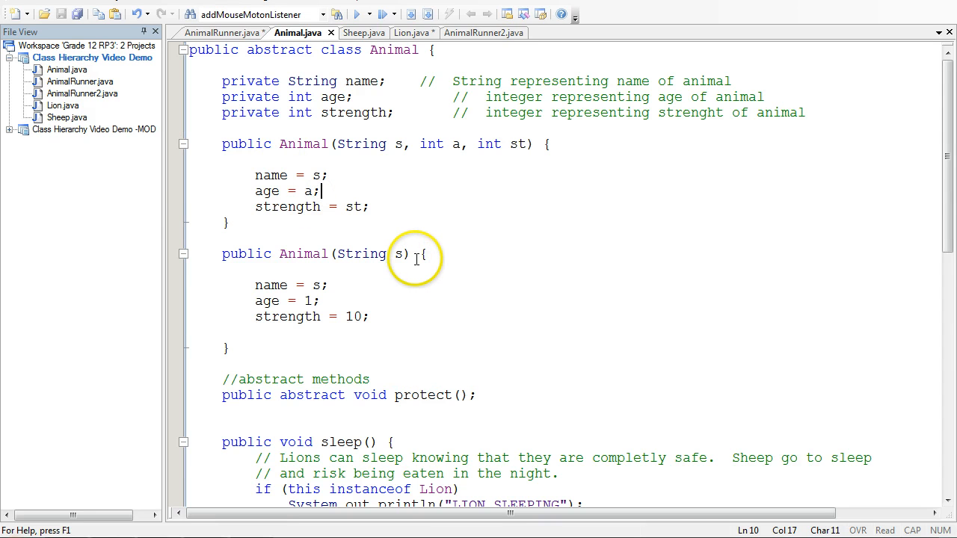
scroll(down, 3)
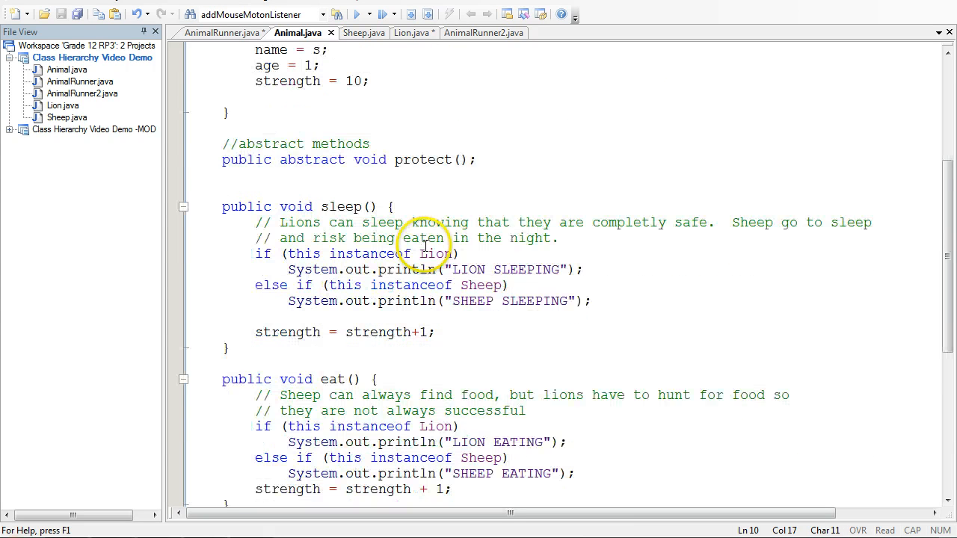
scroll(down, 3)
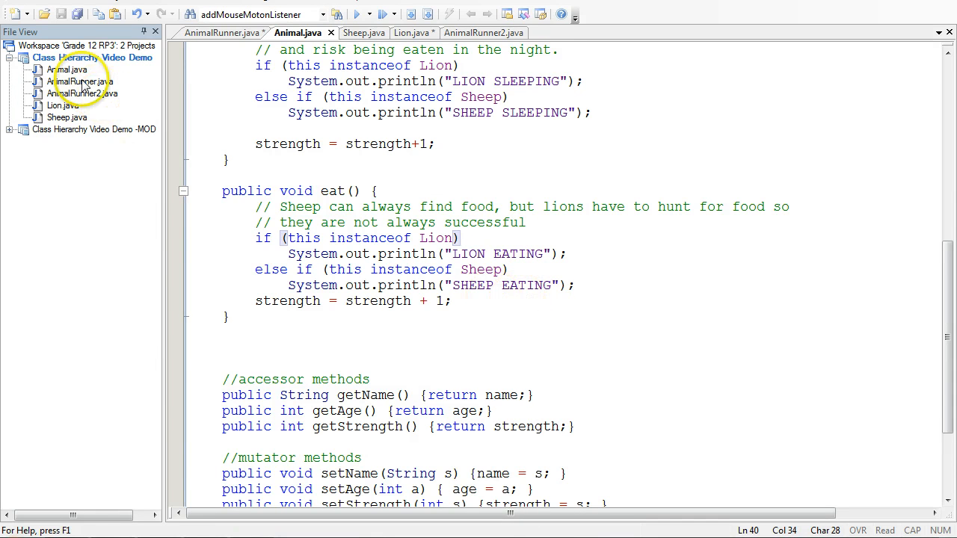
click(227, 33)
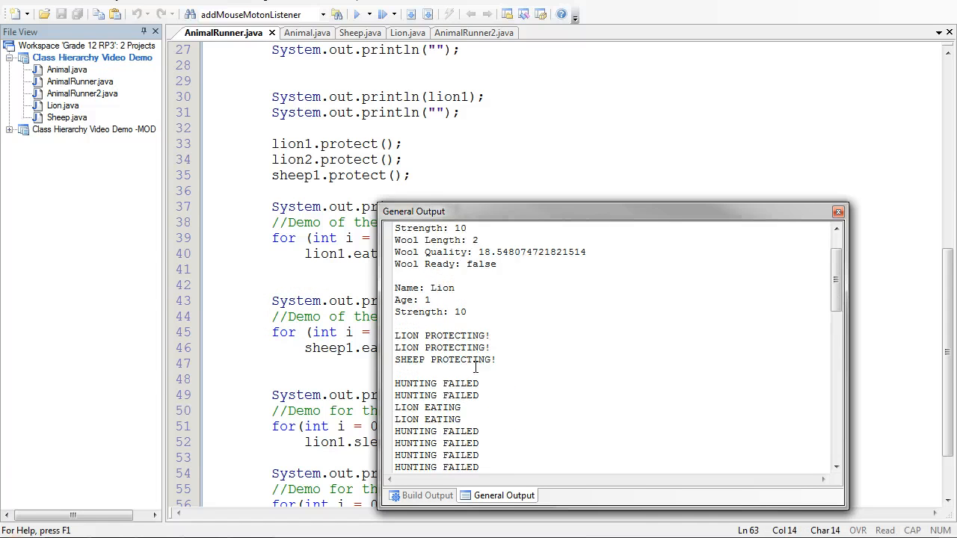
Review the sheep eating and lion sleeping lines, then close the General Output window
scroll(down, 3)
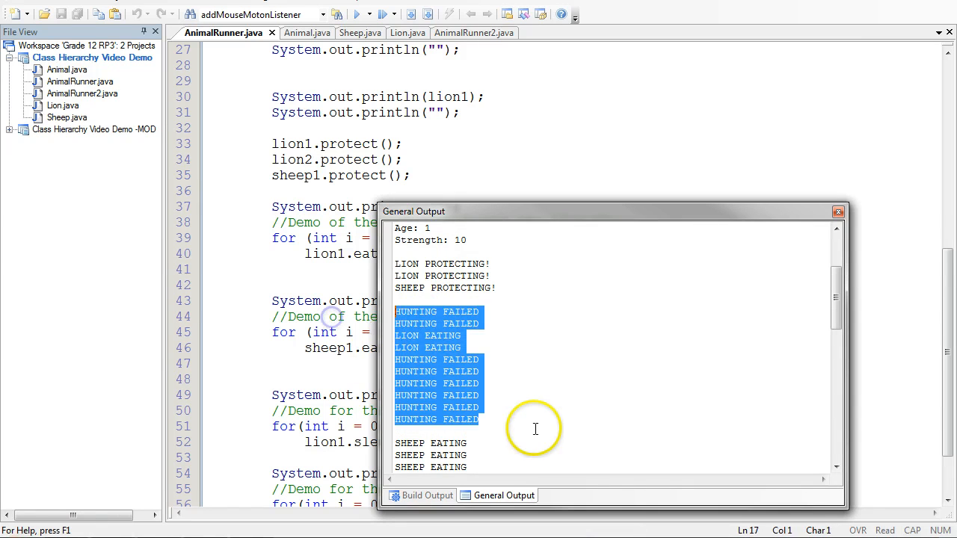
scroll(down, 3)
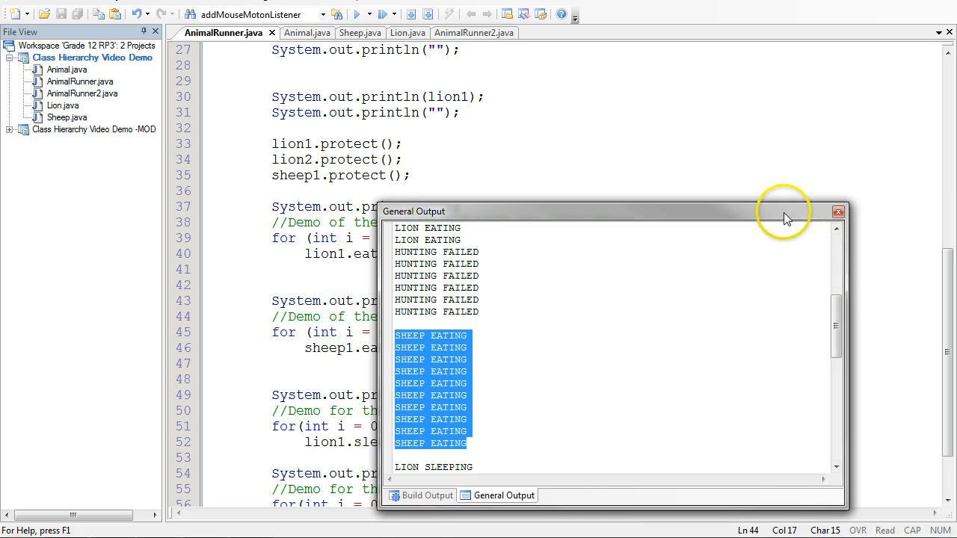
click(839, 212)
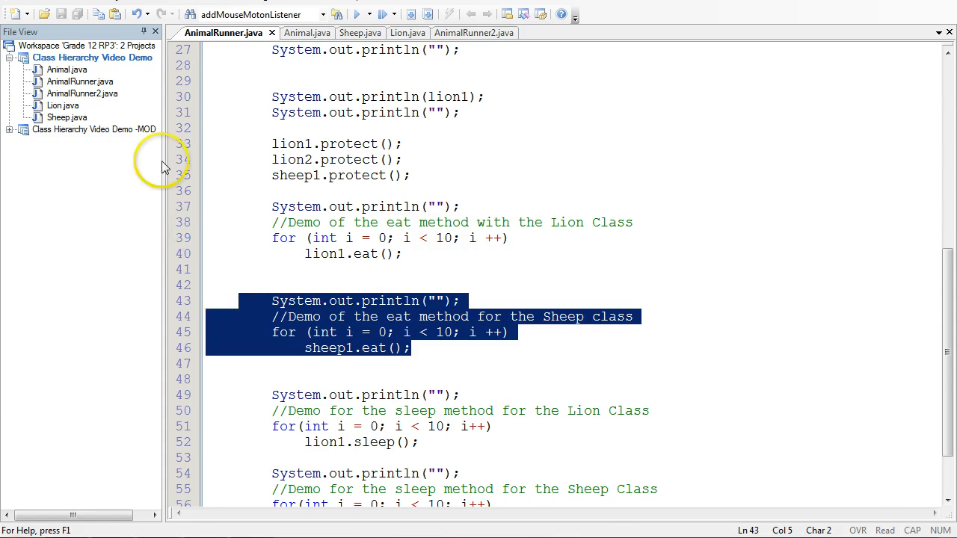
click(359, 33)
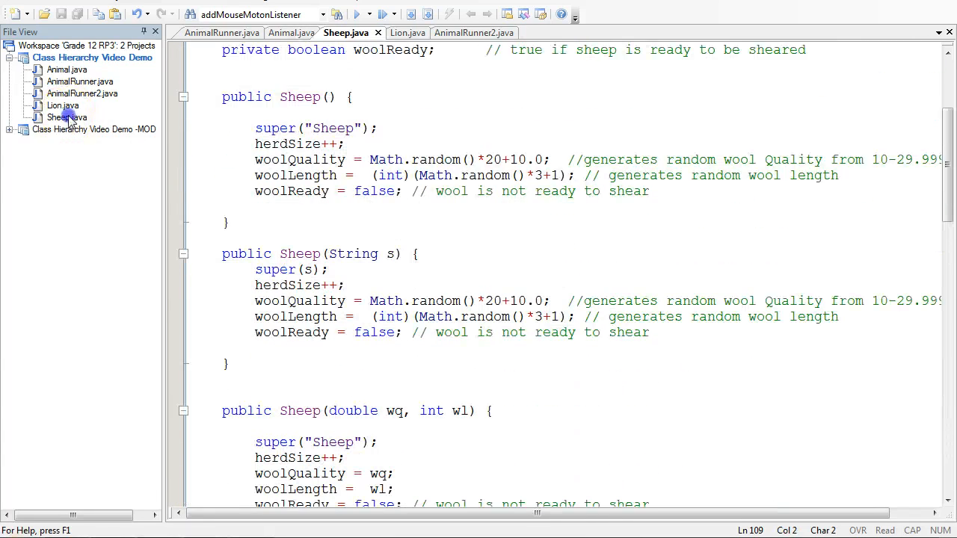
click(62, 69)
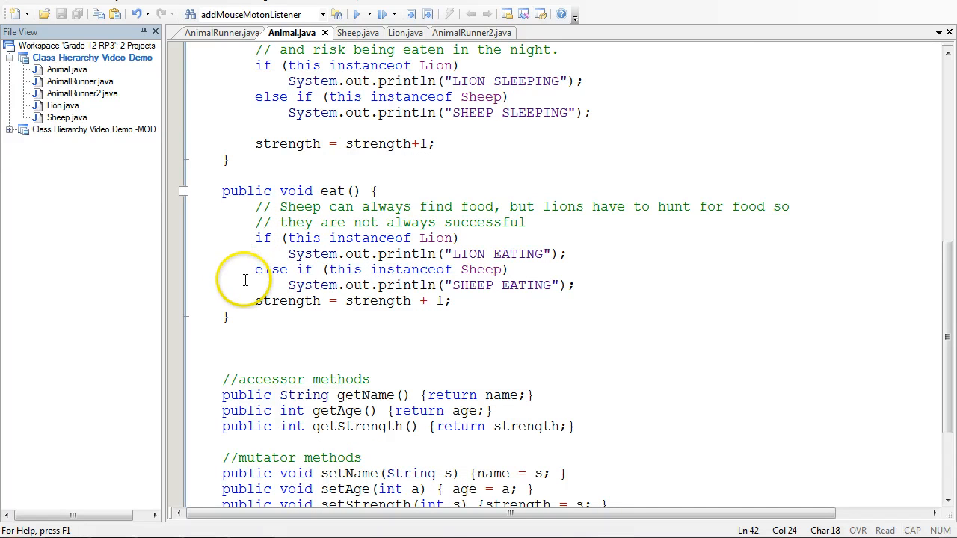
mouse_move(254, 300)
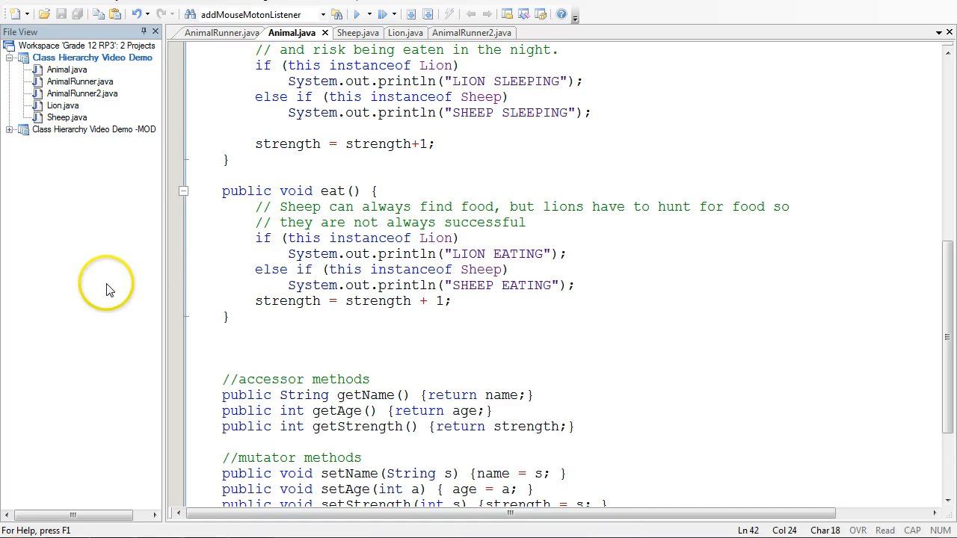
mouse_move(149, 102)
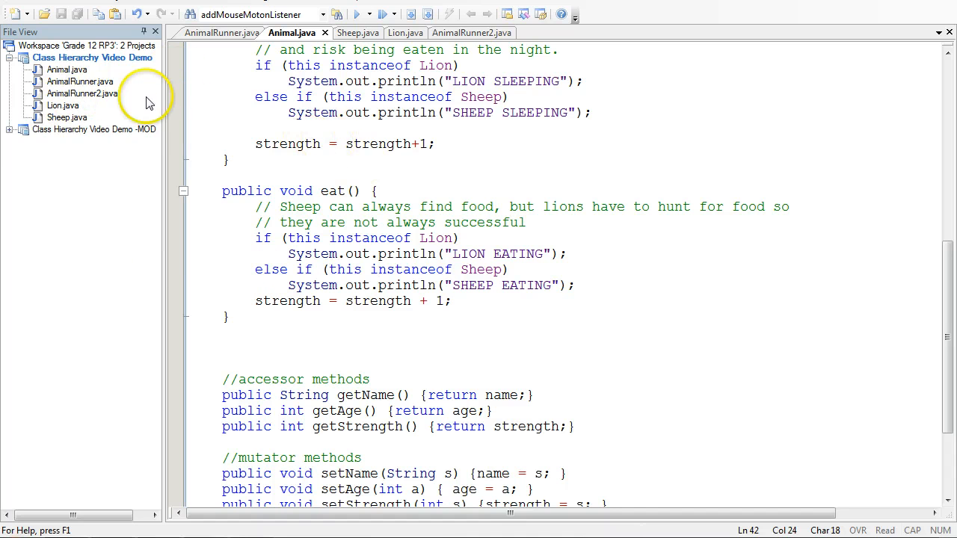
mouse_move(208, 279)
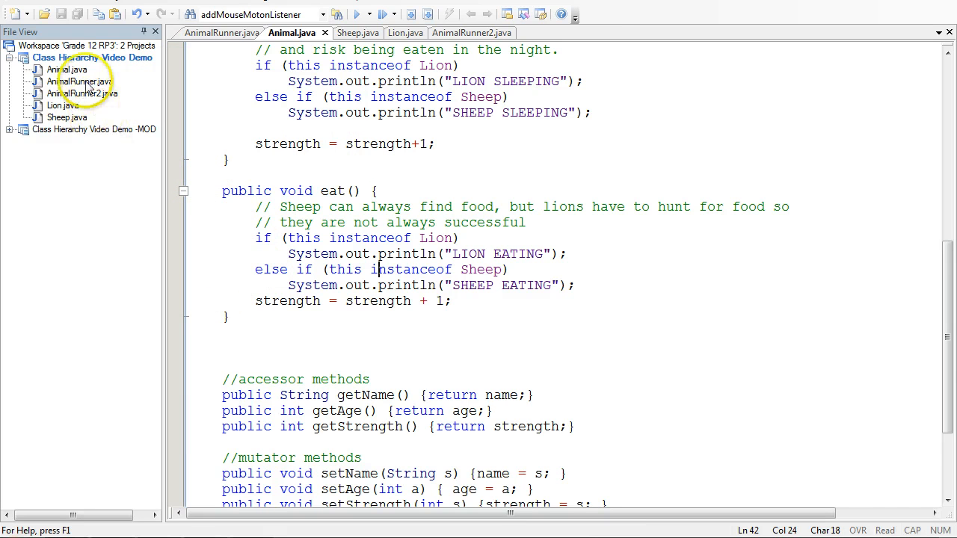
click(225, 33)
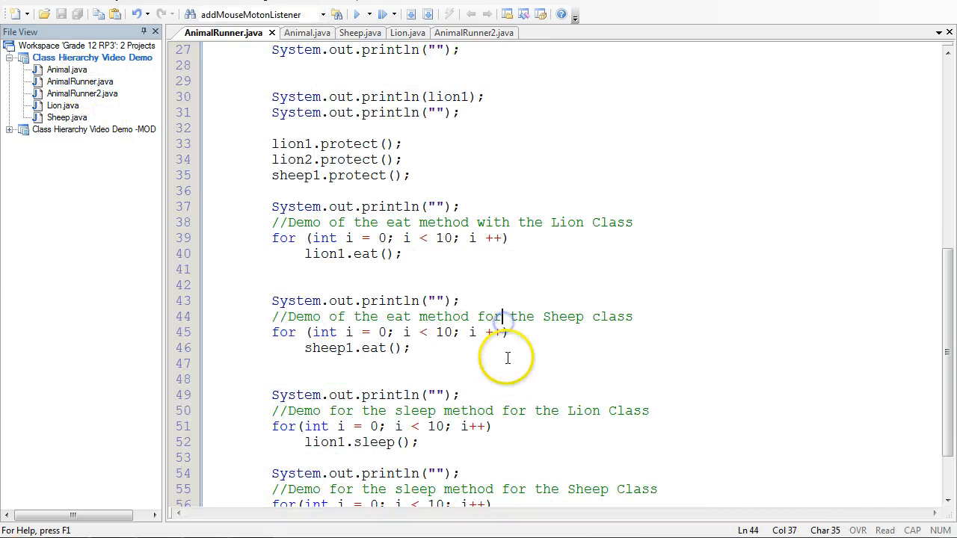
scroll(down, 3)
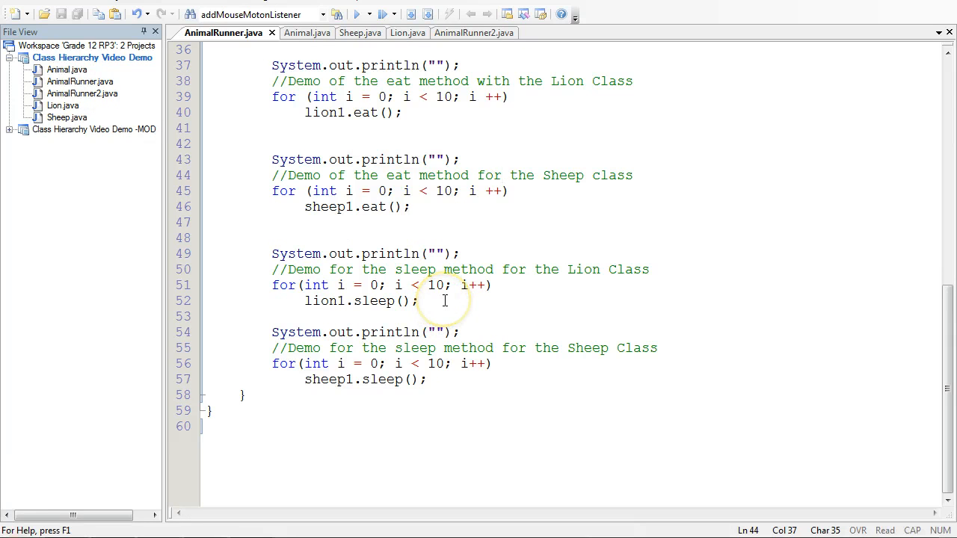
drag(272, 254, 418, 300)
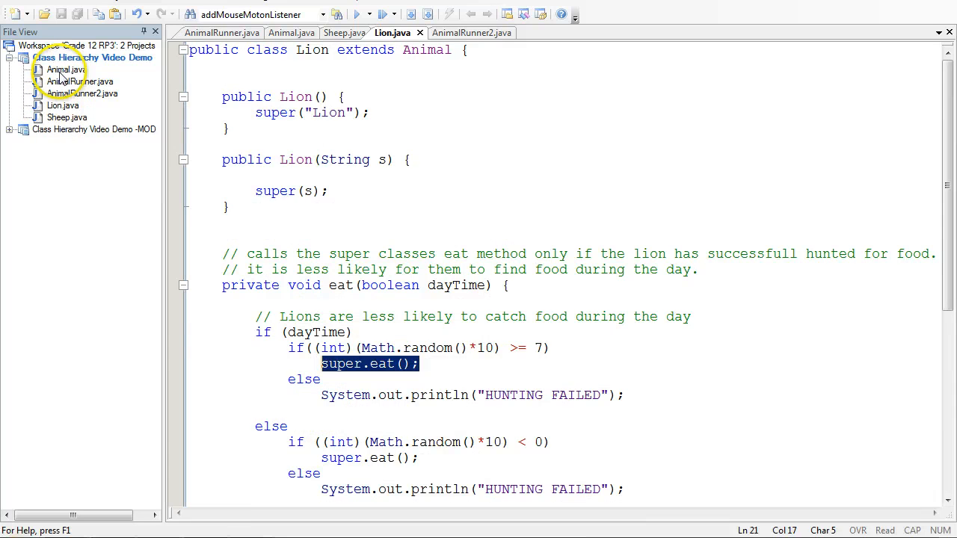
click(292, 33)
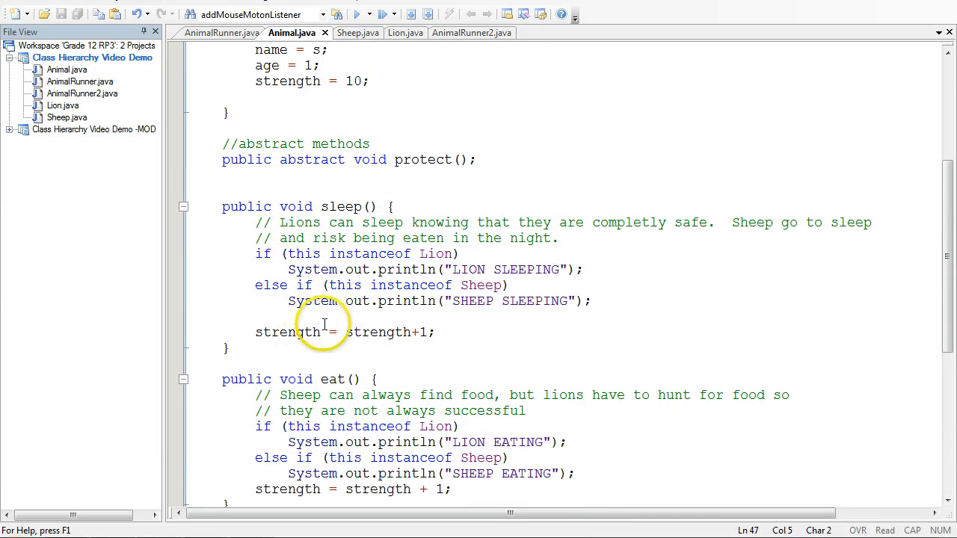
mouse_move(365, 354)
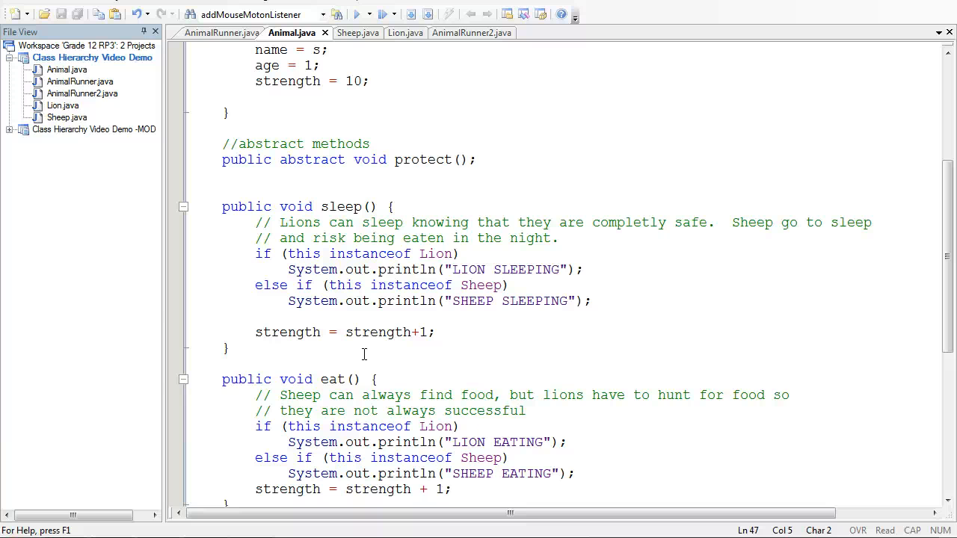
click(224, 33)
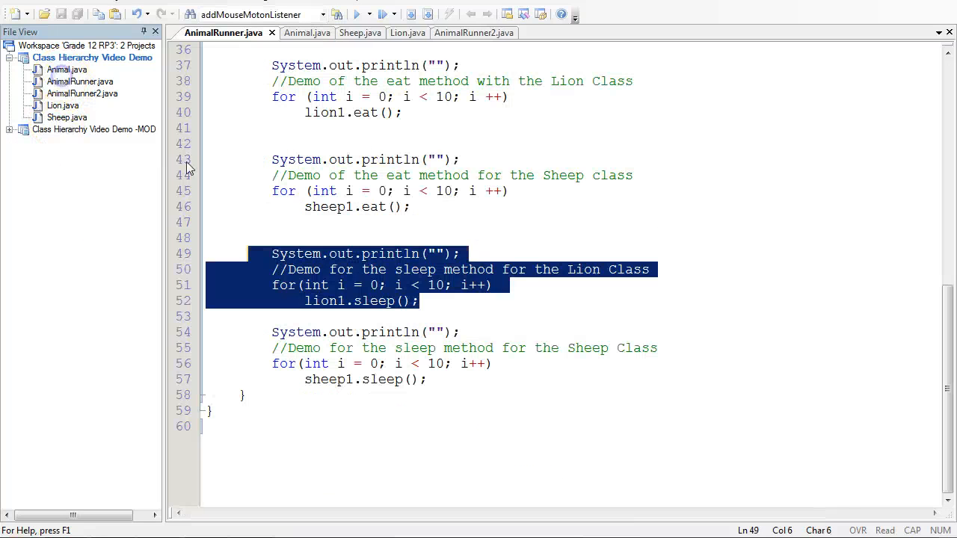
click(428, 379)
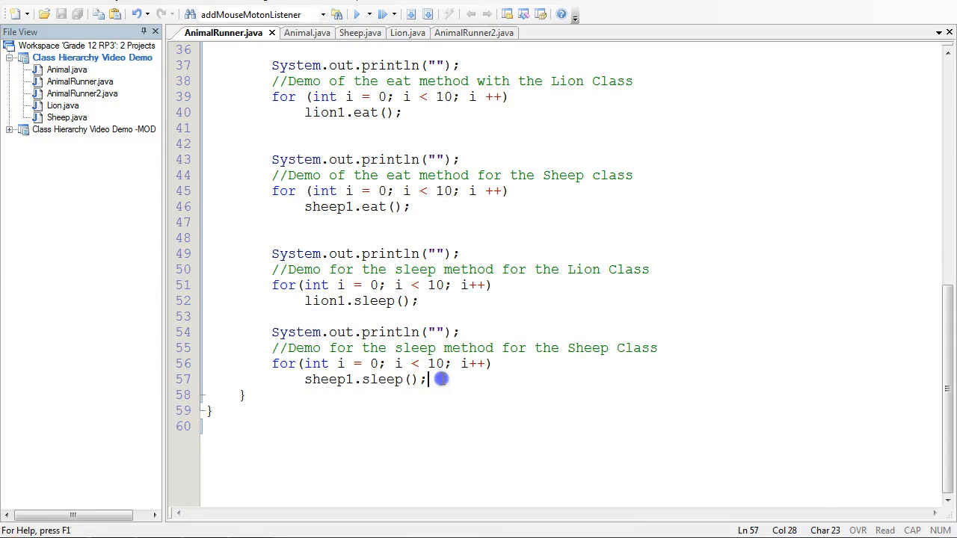
drag(427, 380, 272, 332)
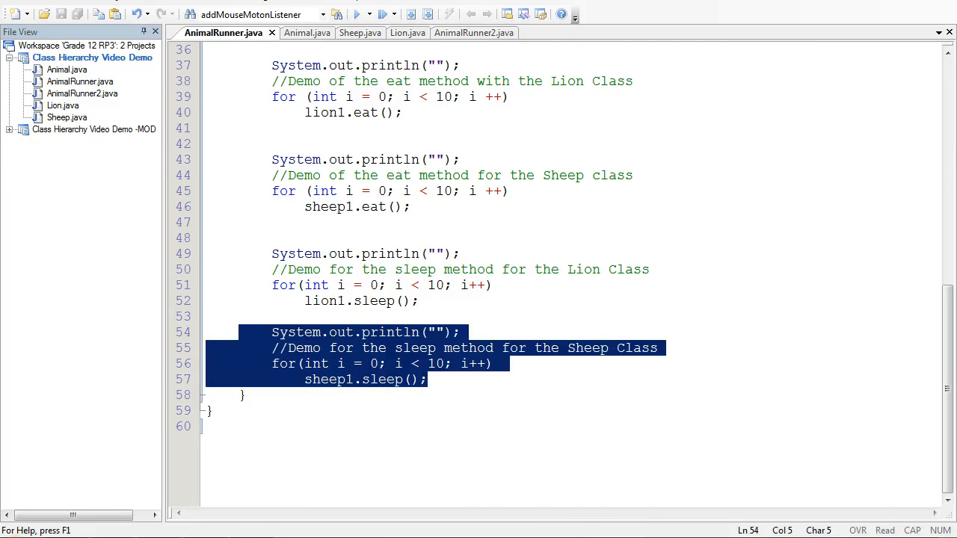
Review Sheep's sleep and protect methods, then Animal's sleep method
click(359, 33)
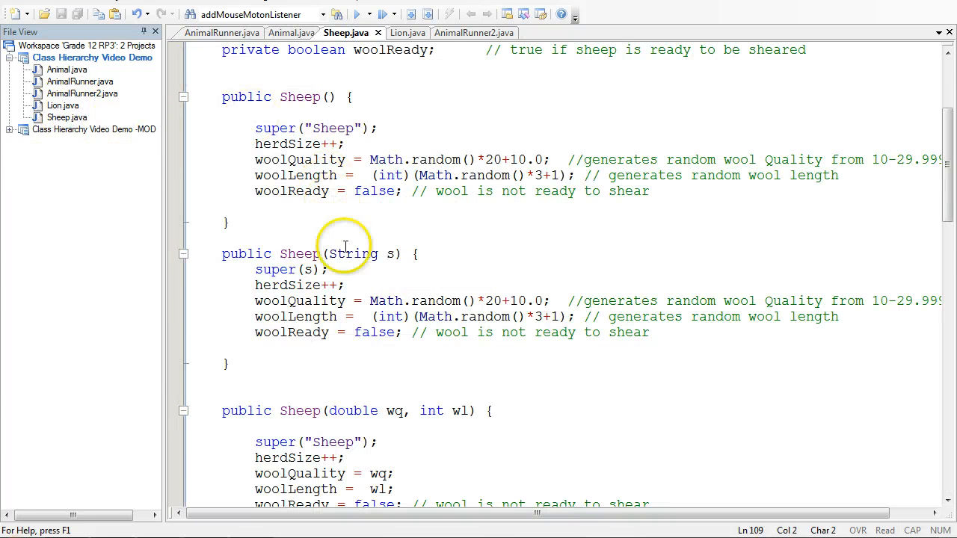
scroll(down, 3)
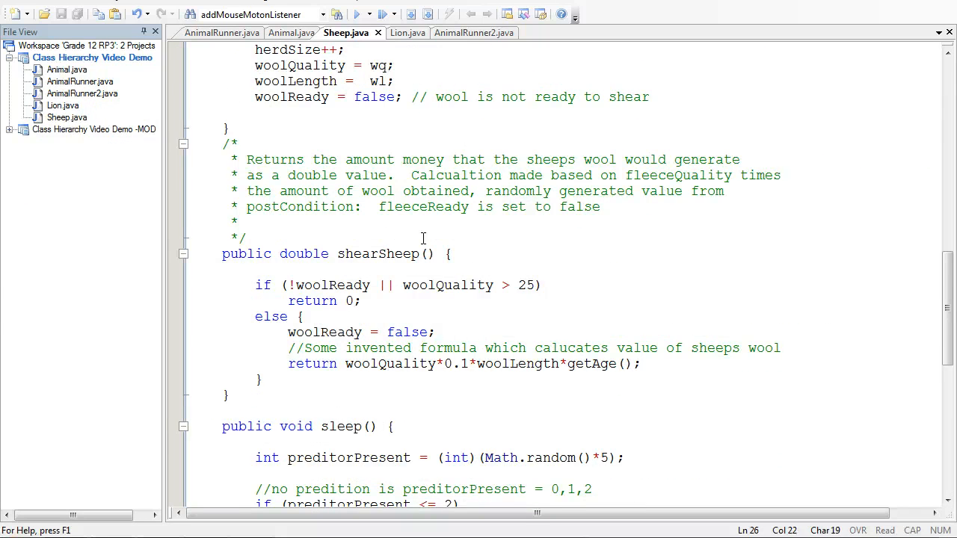
scroll(down, 3)
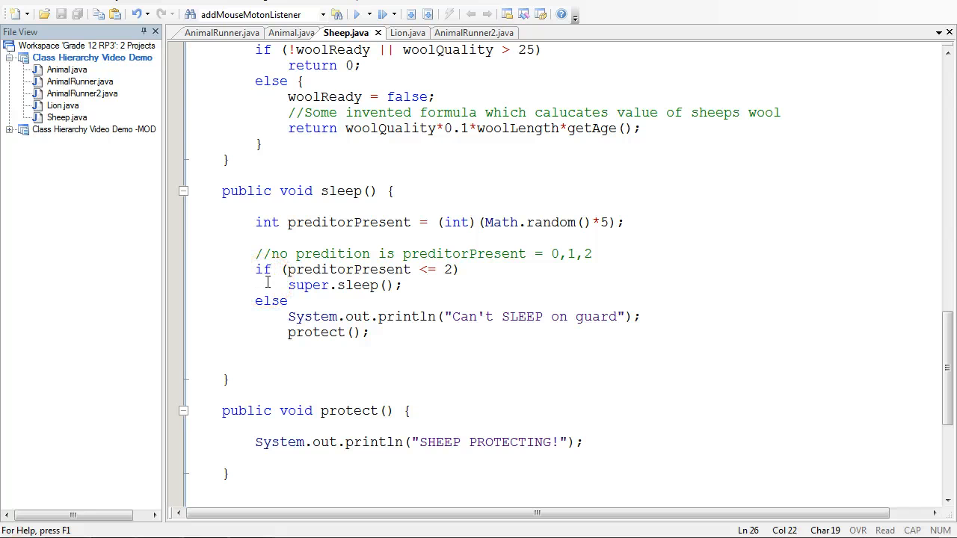
click(68, 68)
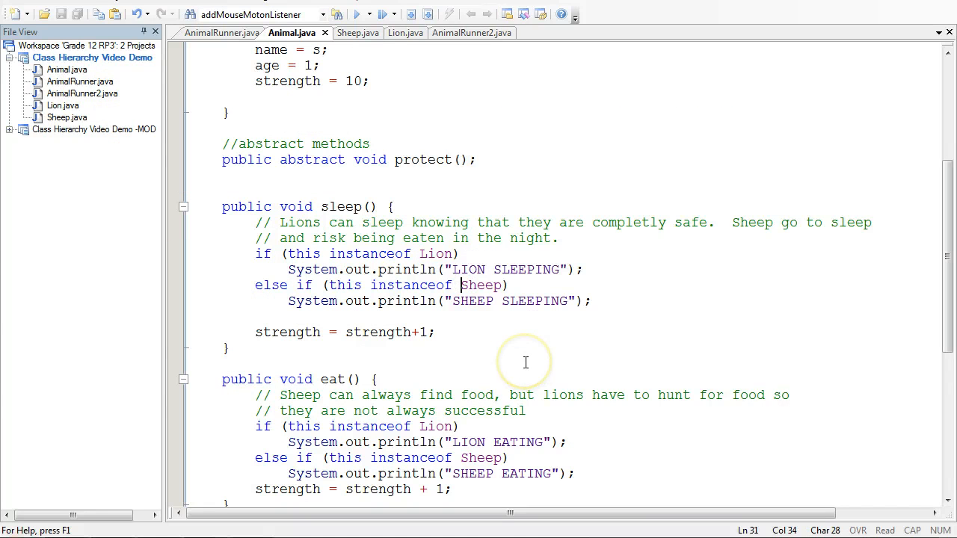
mouse_move(481, 360)
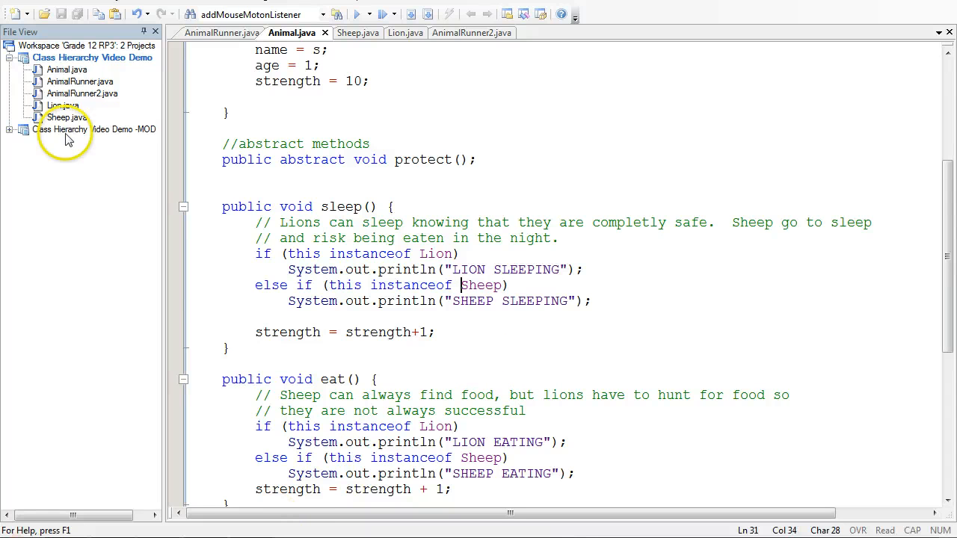
Show AnimalRunner2 with its animals list calling protect
click(478, 33)
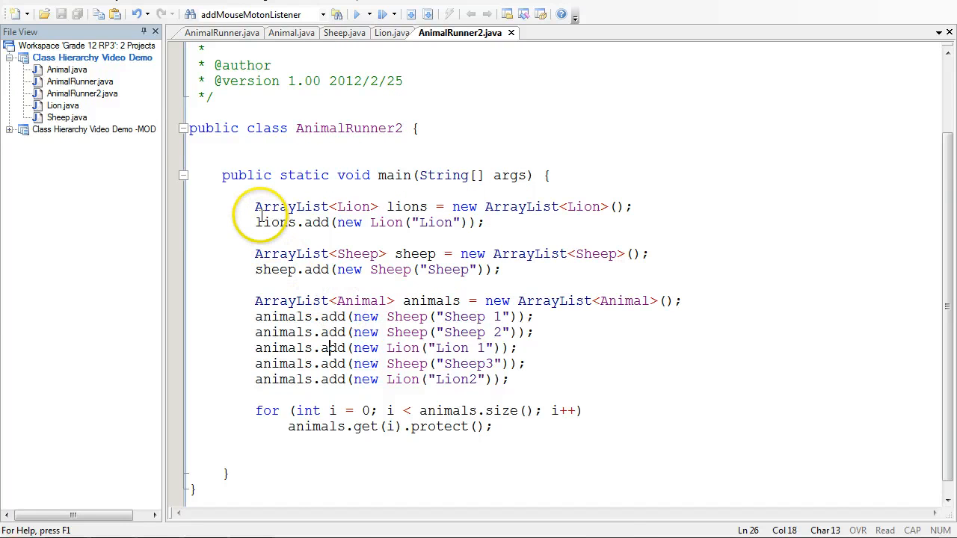
click(77, 80)
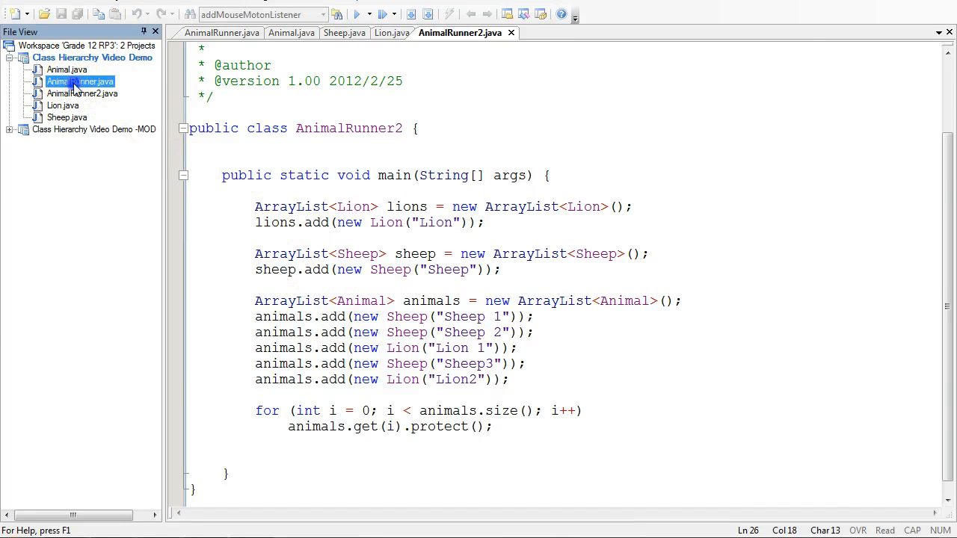